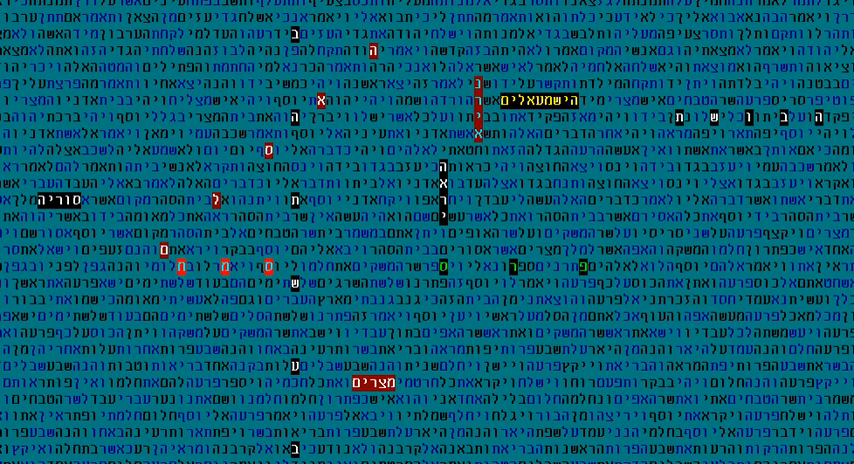
mouse_move(332, 176)
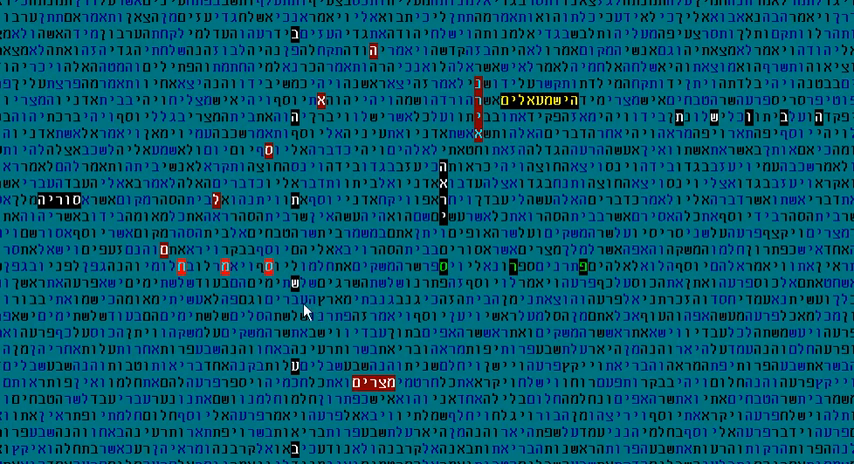
mouse_move(318, 396)
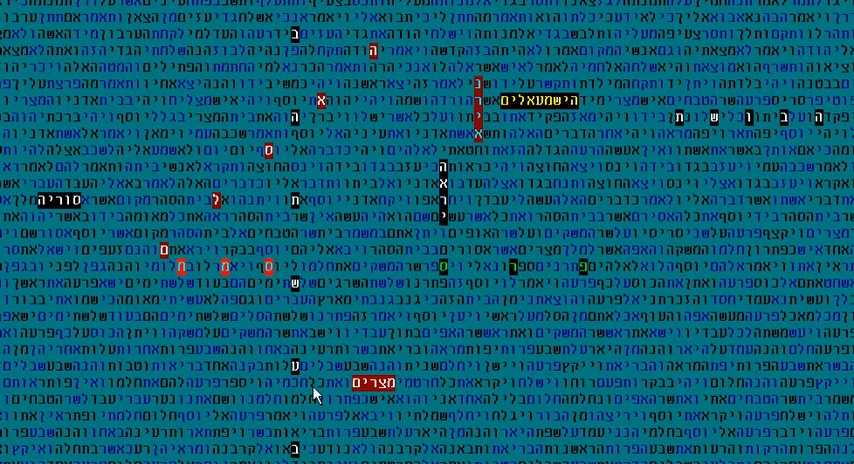
mouse_move(274, 166)
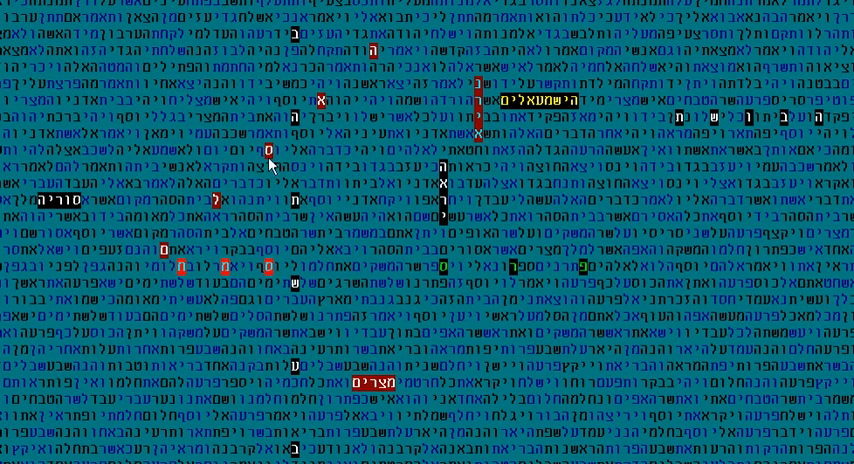
mouse_move(302, 56)
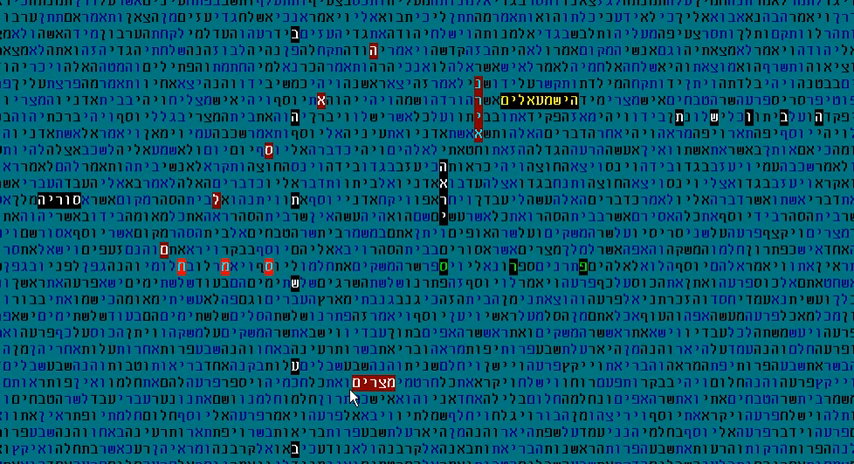
mouse_move(390, 268)
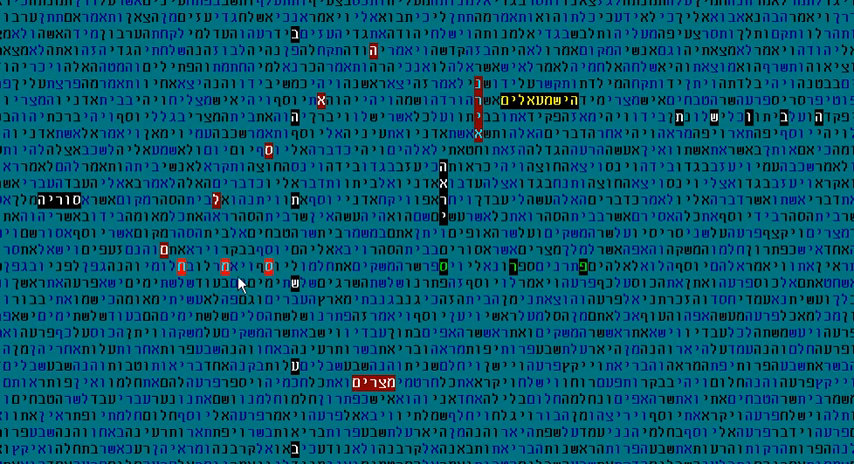
mouse_move(448, 270)
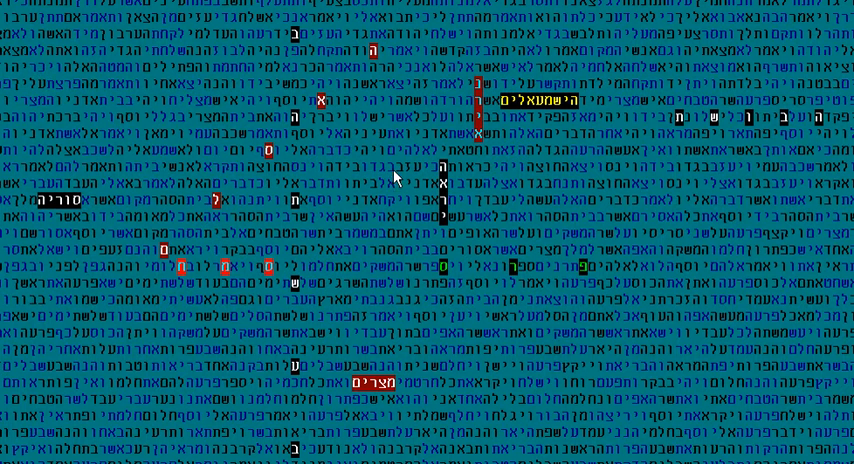
mouse_move(58, 208)
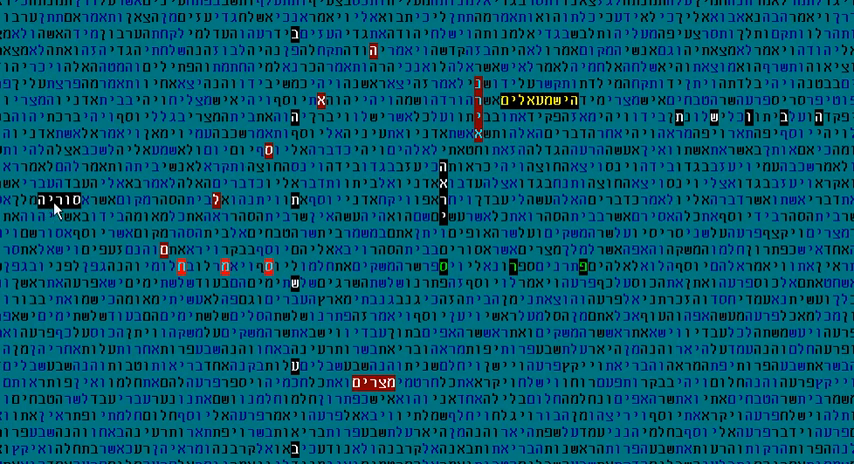
mouse_move(88, 212)
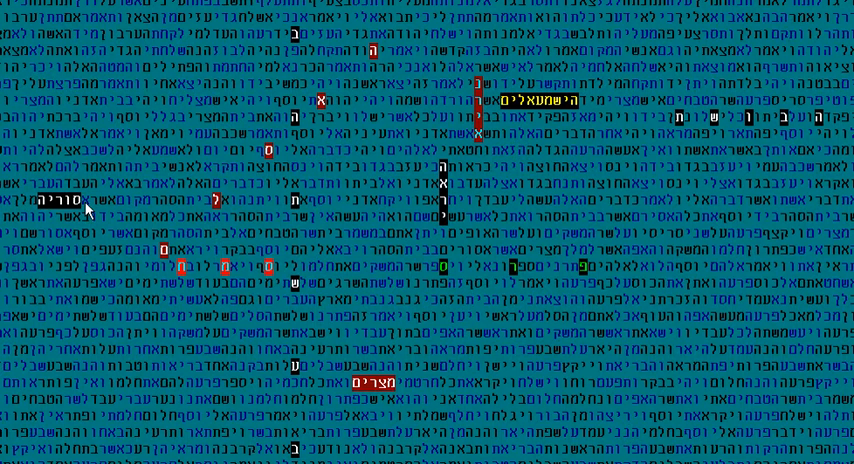
mouse_move(560, 208)
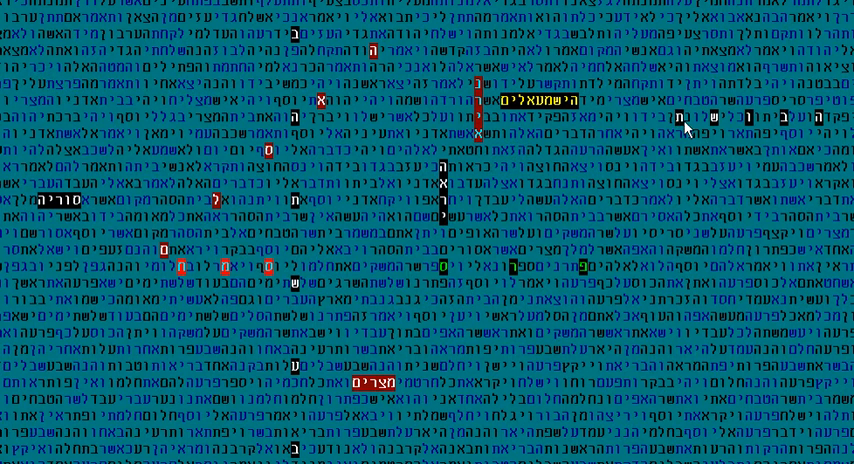
mouse_move(720, 130)
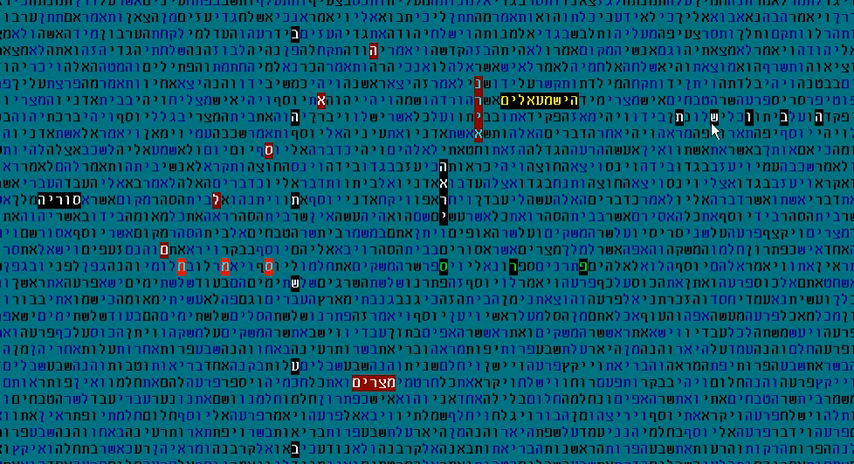
mouse_move(722, 148)
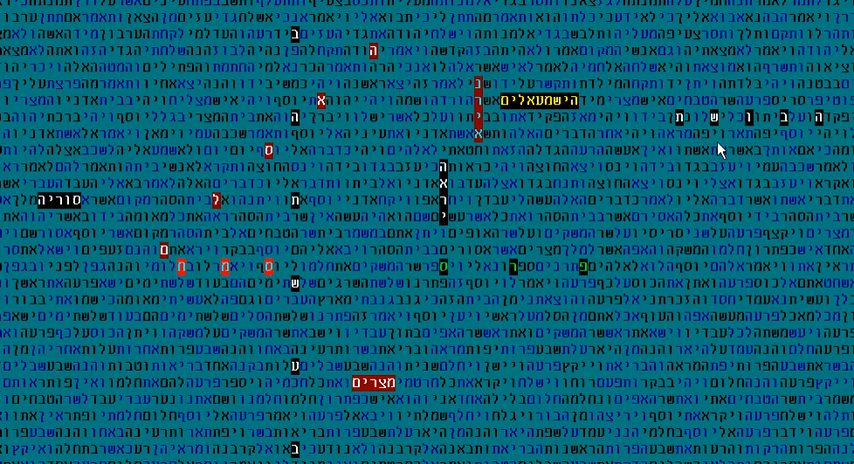
mouse_move(806, 144)
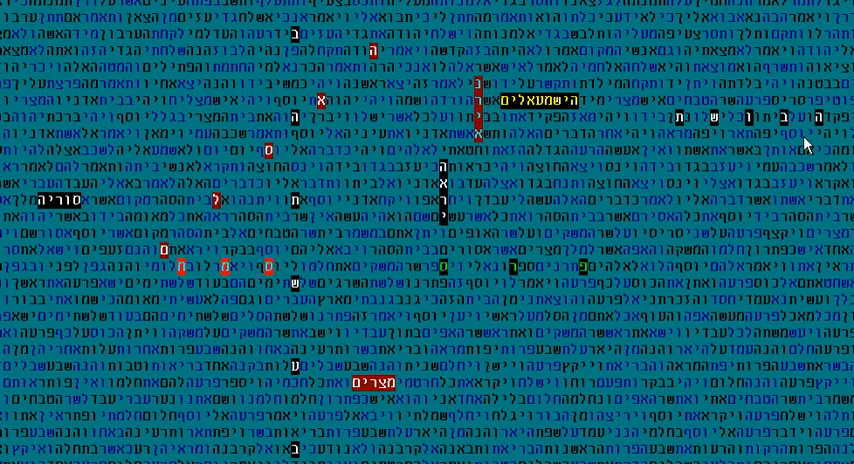